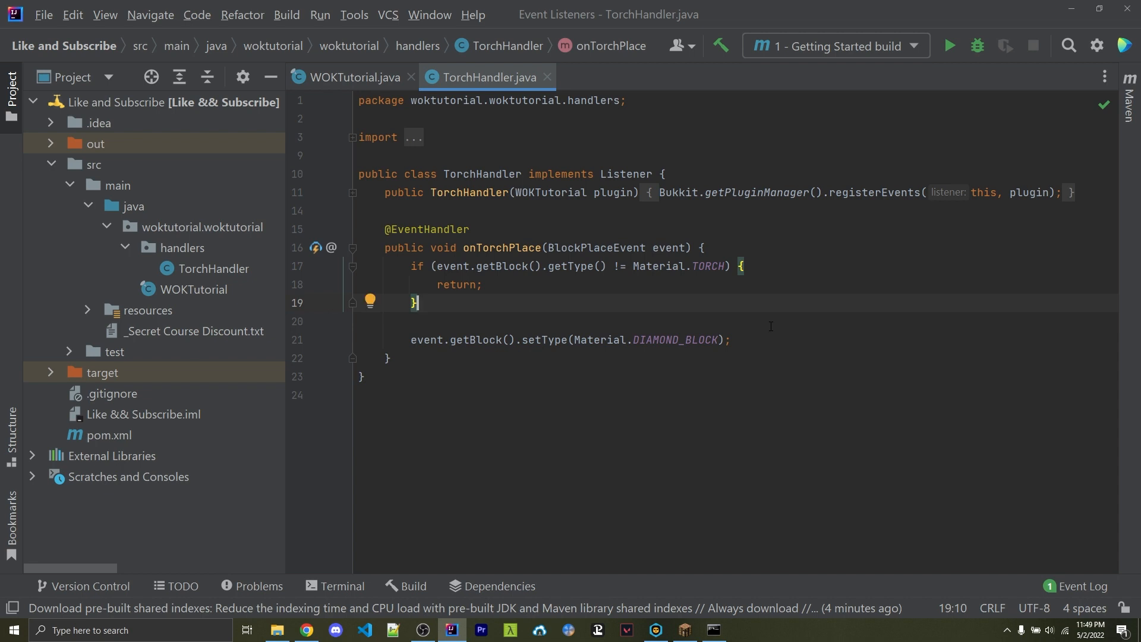
Step: Write the '// Permission node' and '// woktutorial.torch.diamond' comment lines above the setType call
text(// Permission node)
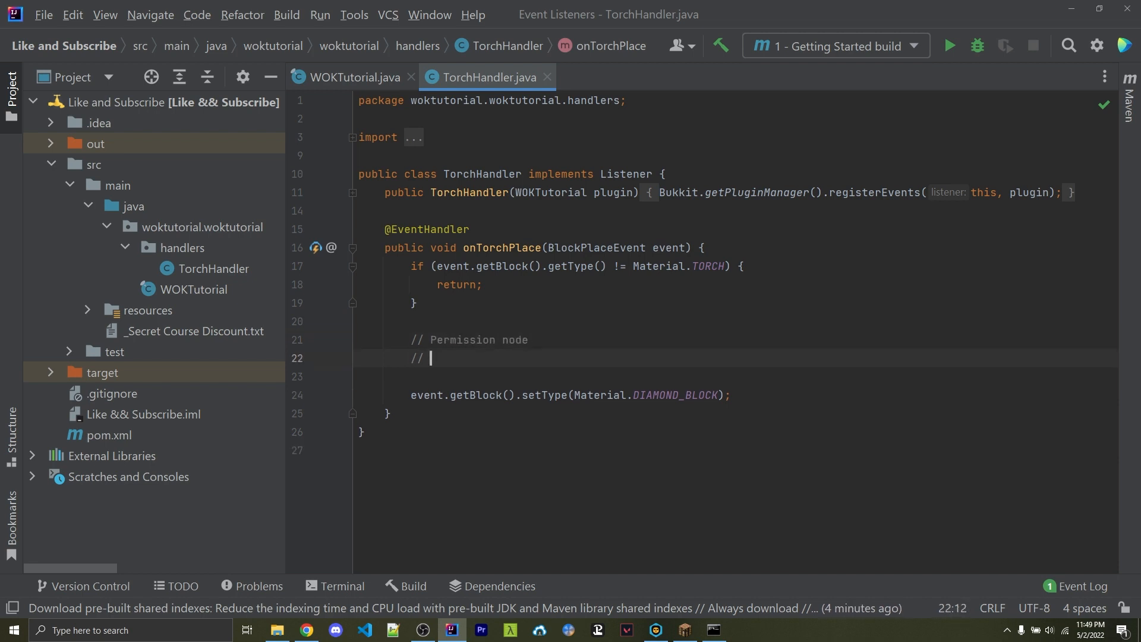
text(torch)
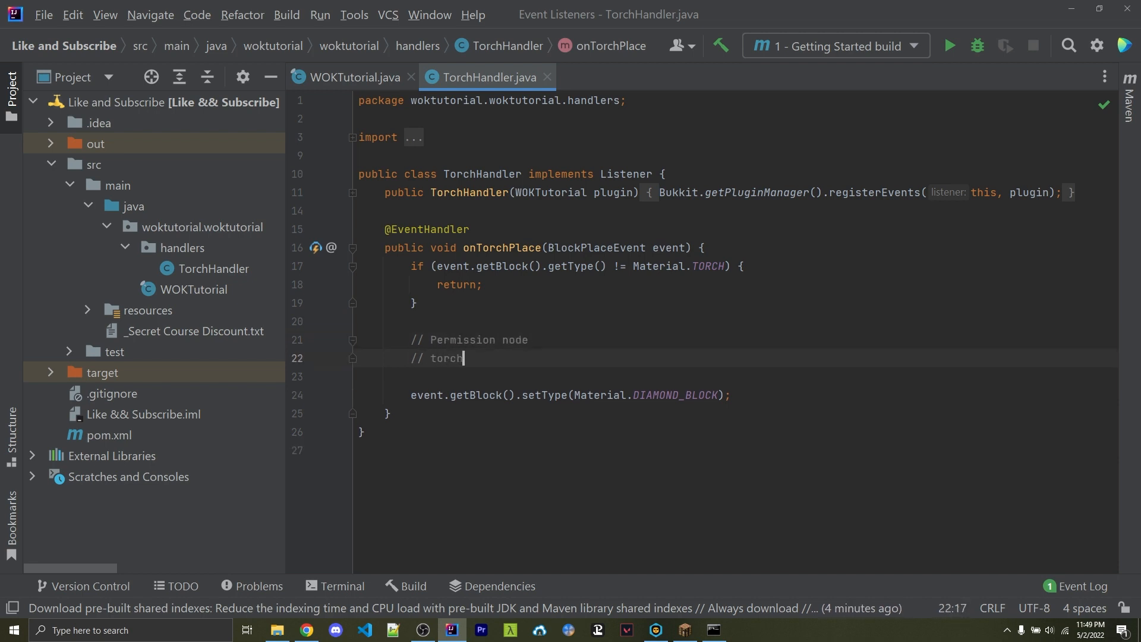
text(diamond)
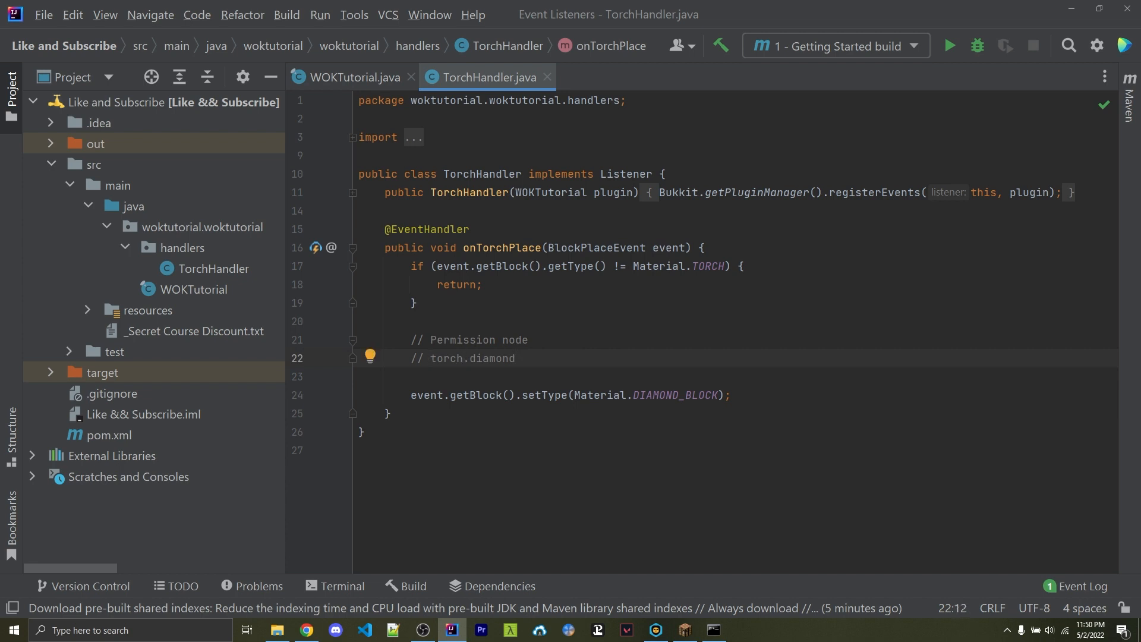
text(woktutorial.)
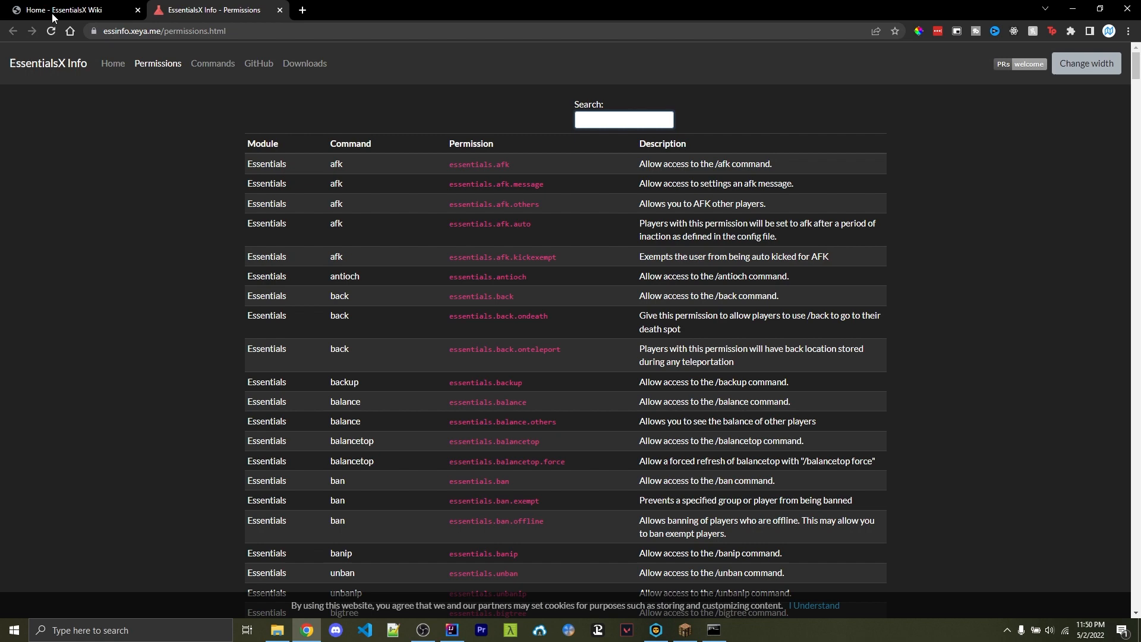
Step: Bring up the EssentialsX Info Permissions tab and focus its search field
click(69, 10)
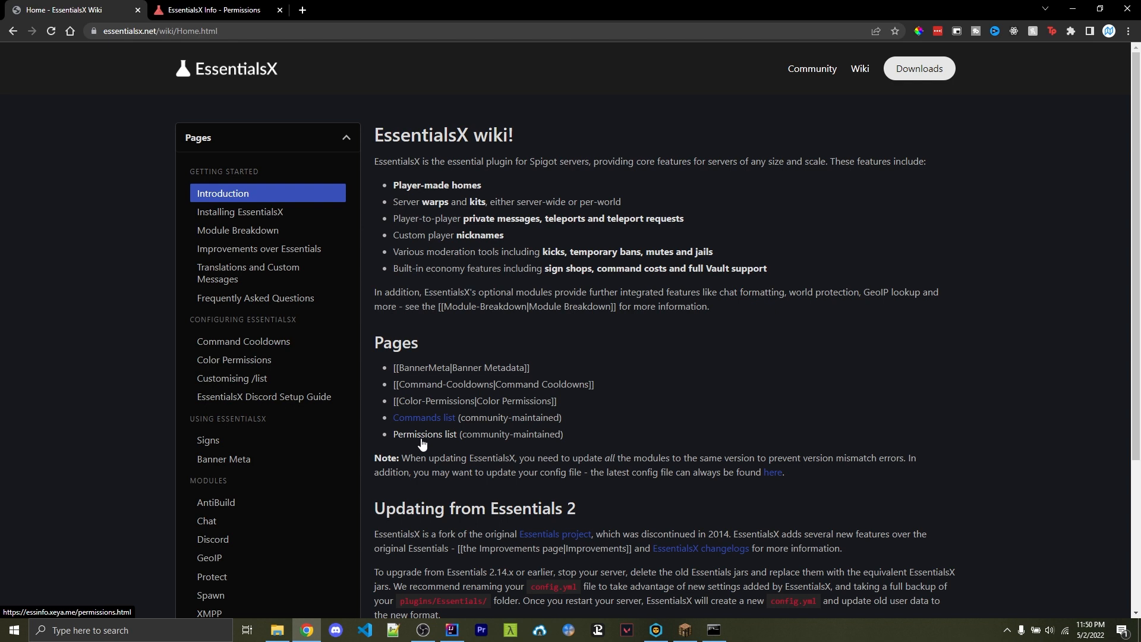
mouse_move(406, 442)
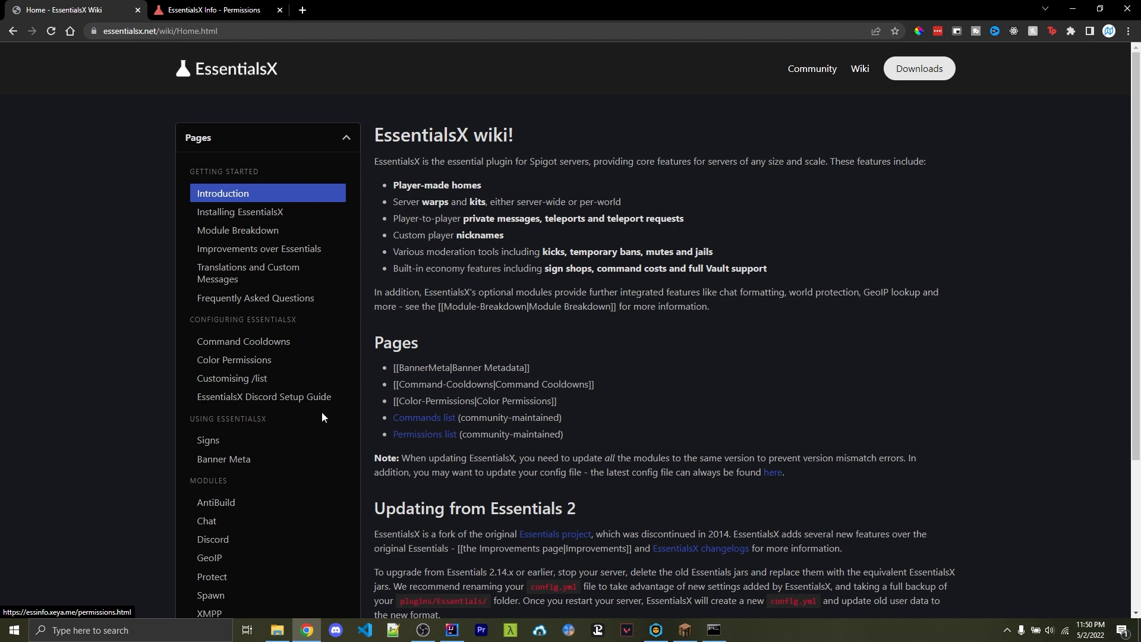
click(212, 10)
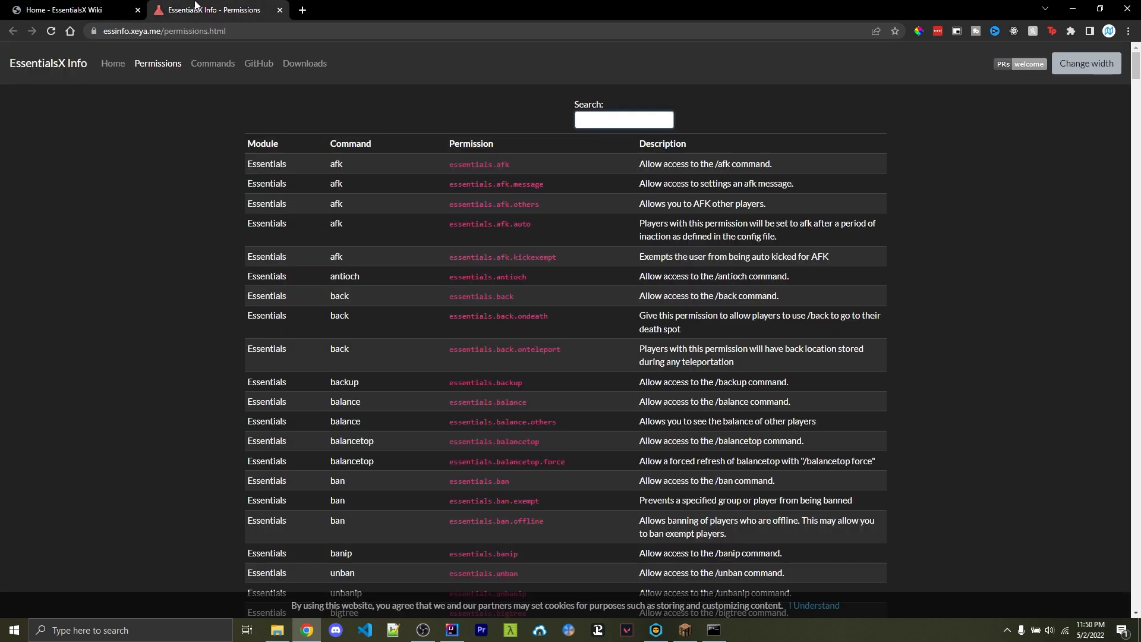
click(622, 119)
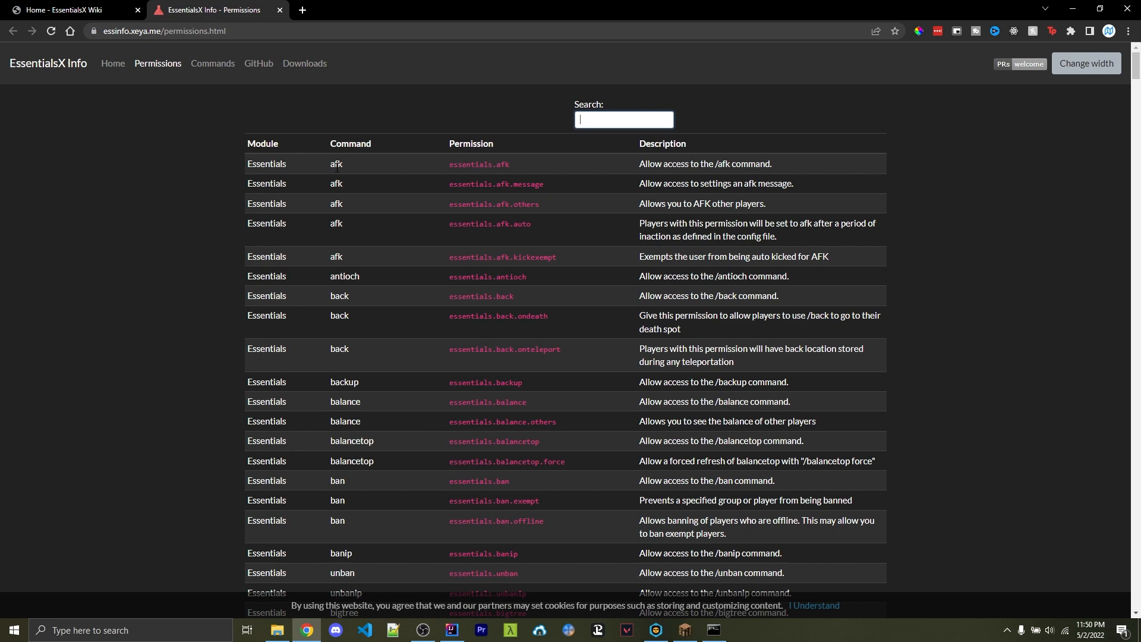
double_click(479, 164)
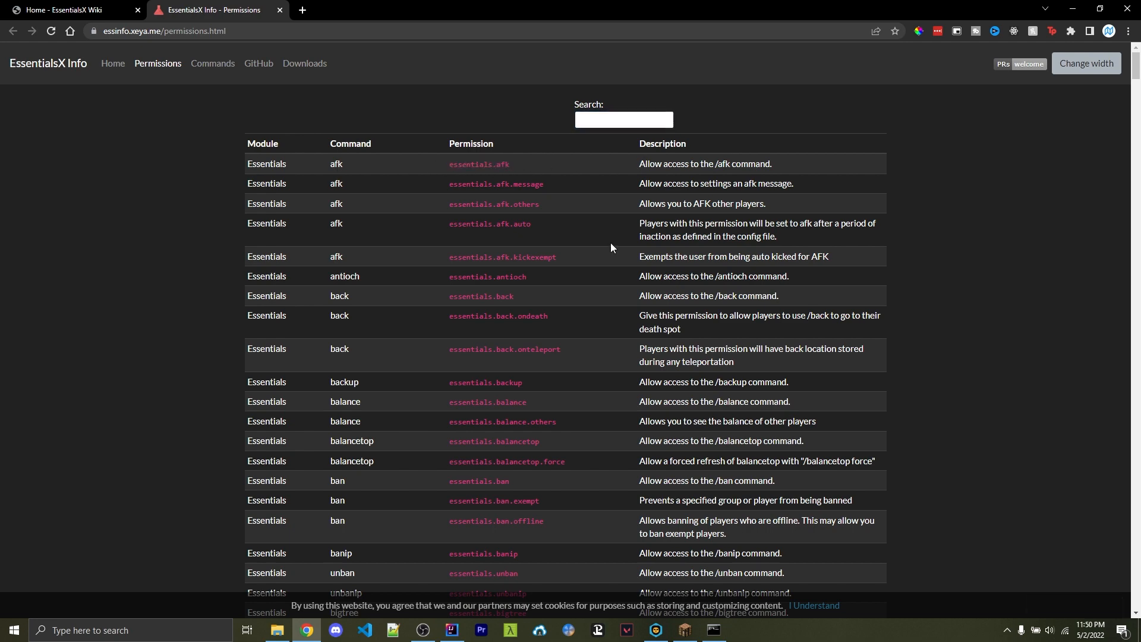
Step: Browse the permission nodes table down to the jail entries, then return to TorchHandler
scroll(down, 3)
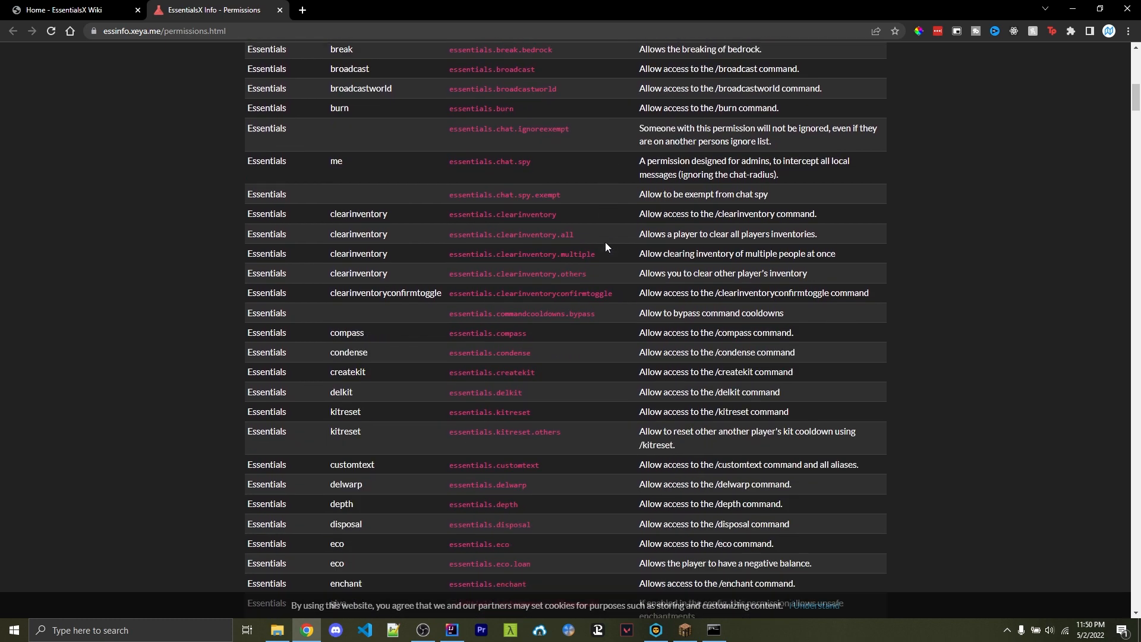
scroll(down, 3)
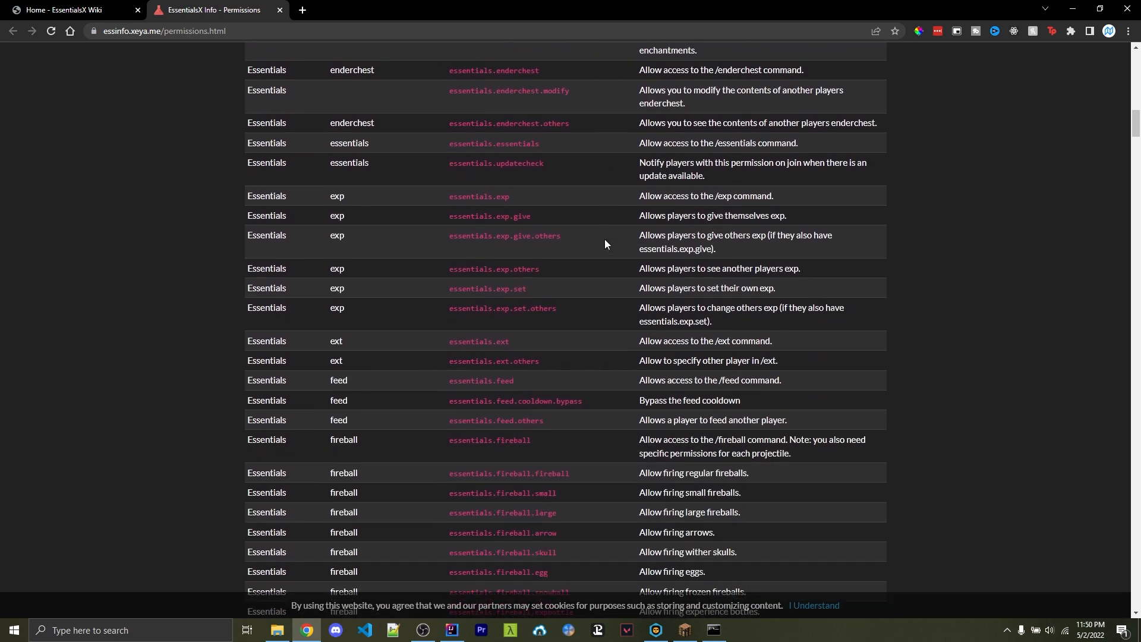
scroll(down, 3)
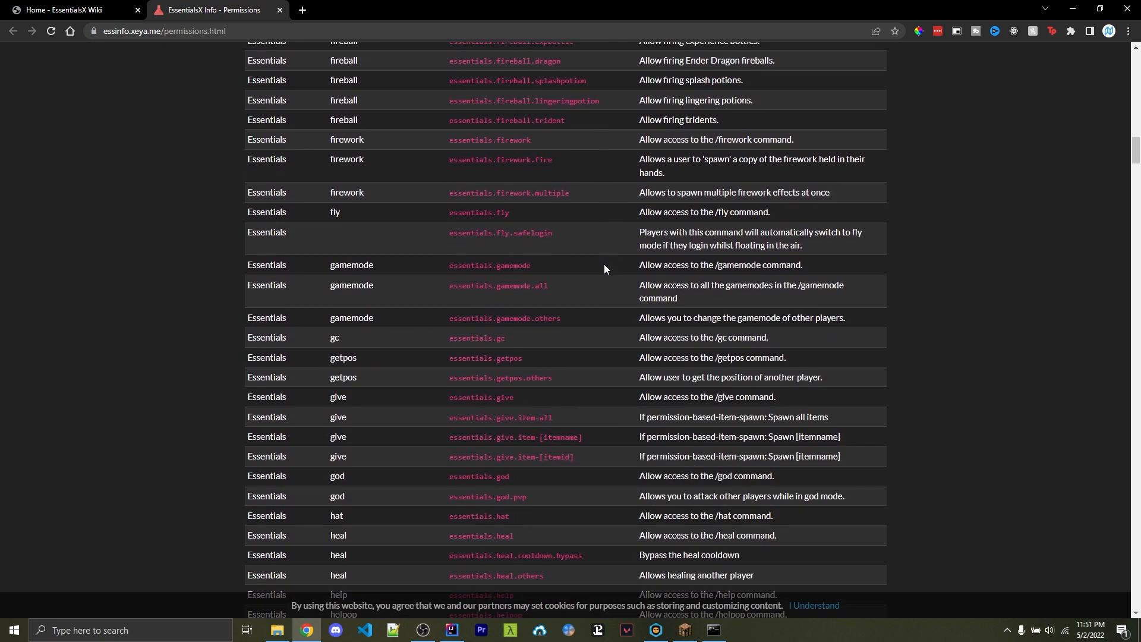
scroll(down, 3)
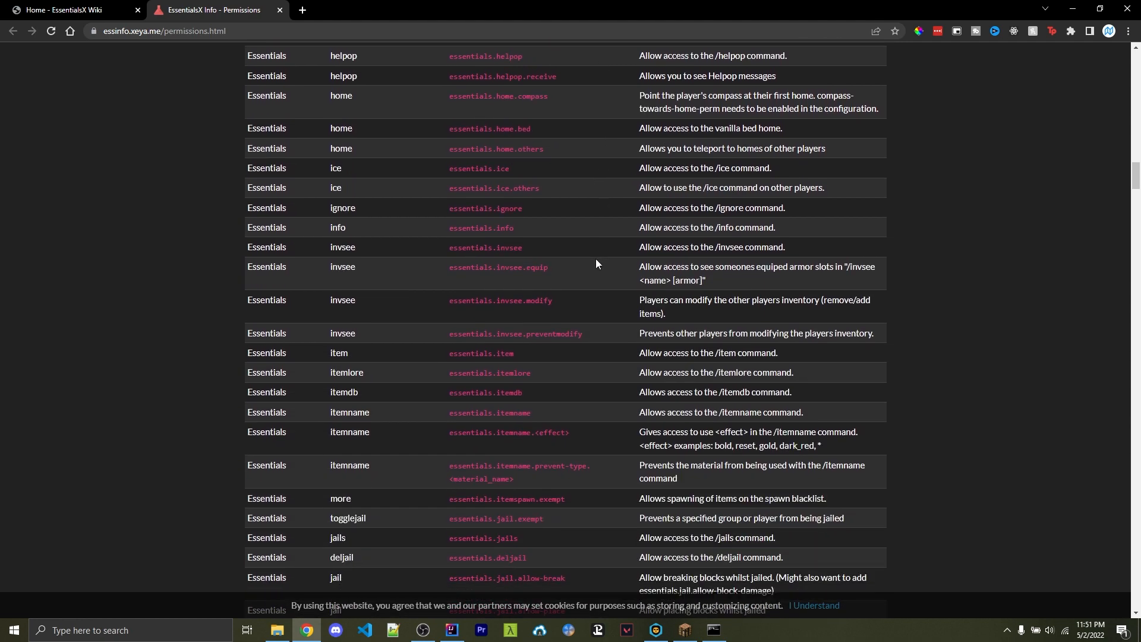
click(451, 635)
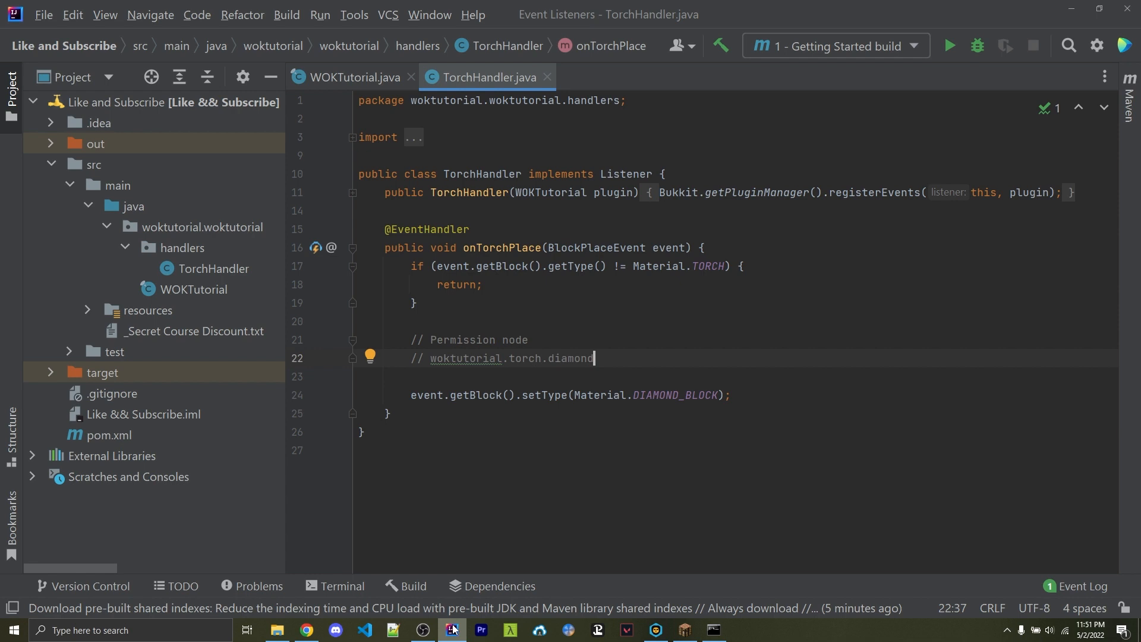
Step: Add if (!event.getPlayer().hasPermission("woktutorial.torch.diamond")) { return; } above the setType line
key(enter)
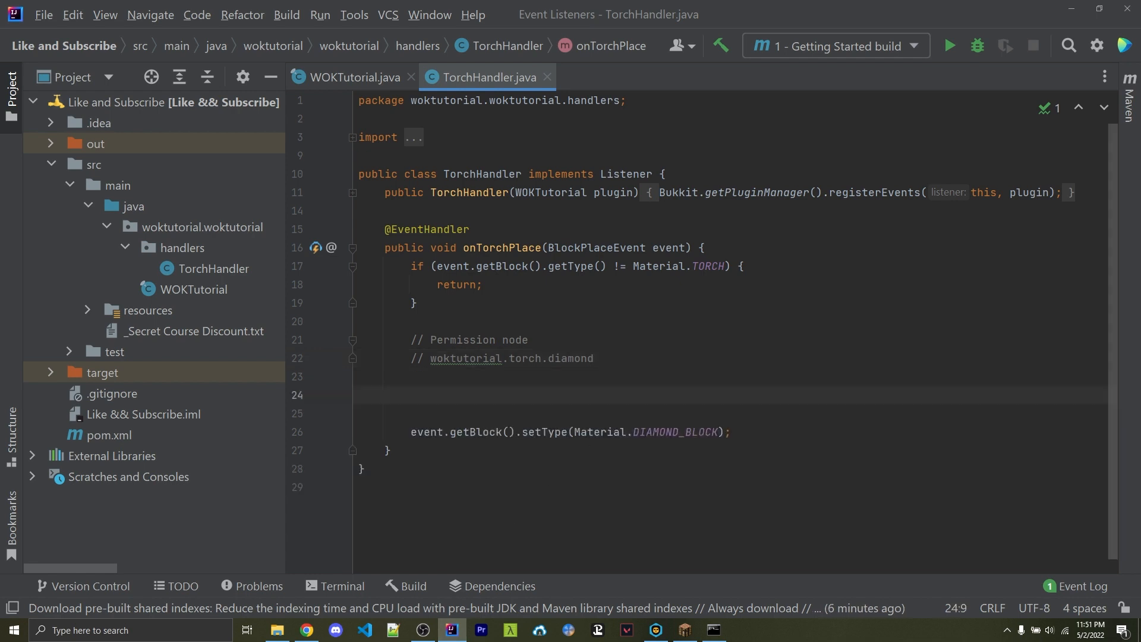
text(if (!event.)
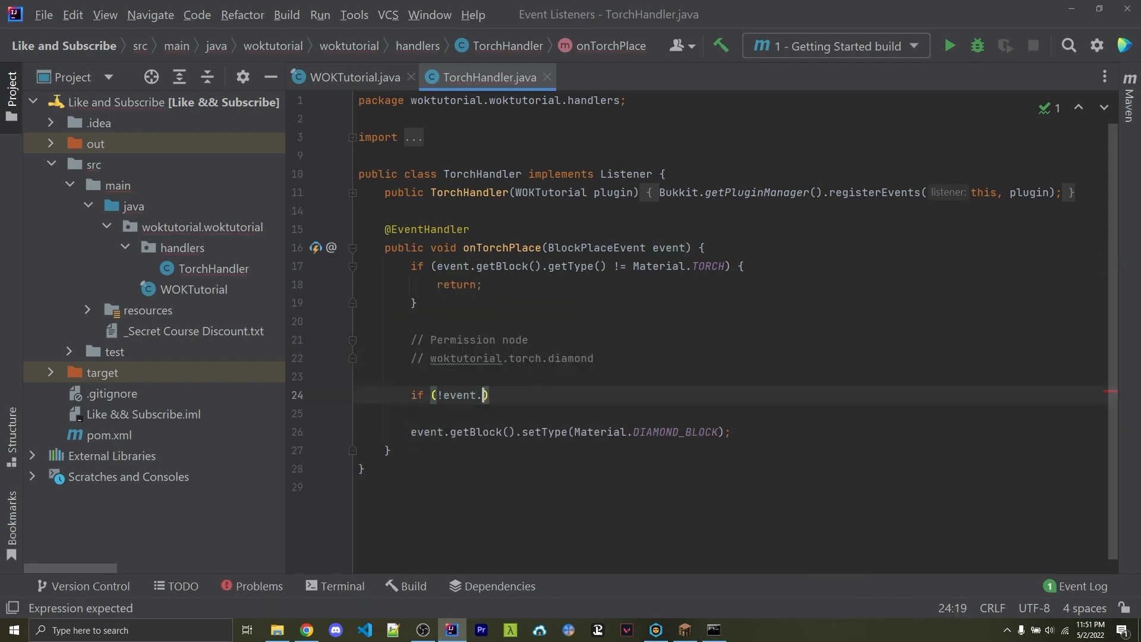
text(getPlayer().hasPermission(")
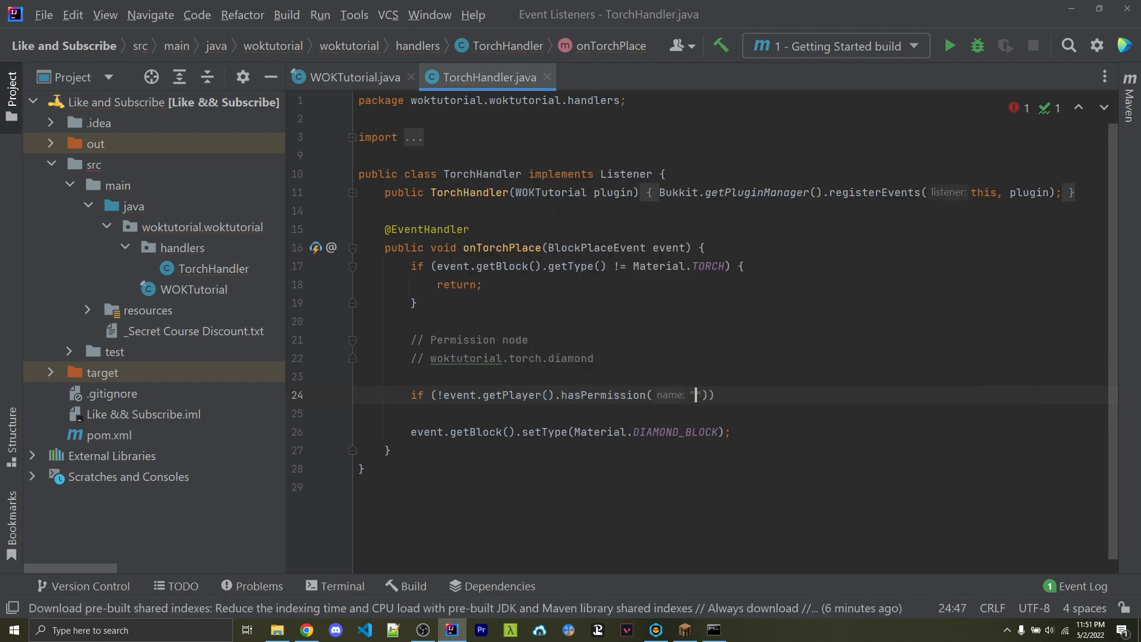
text(woktutorial.torch.diamond)
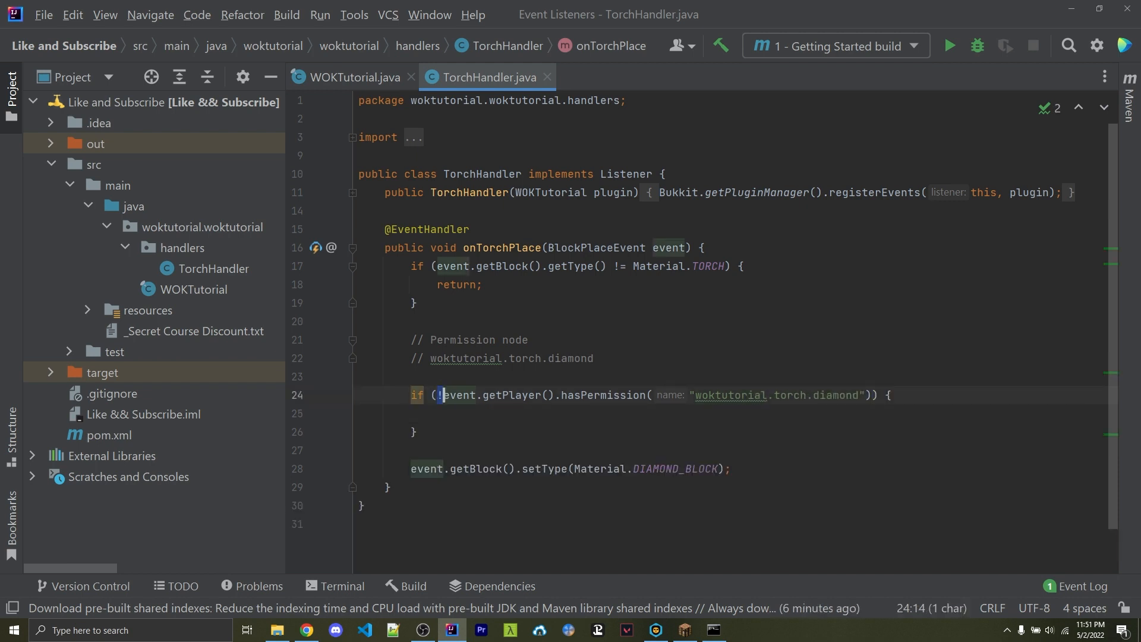
text(r)
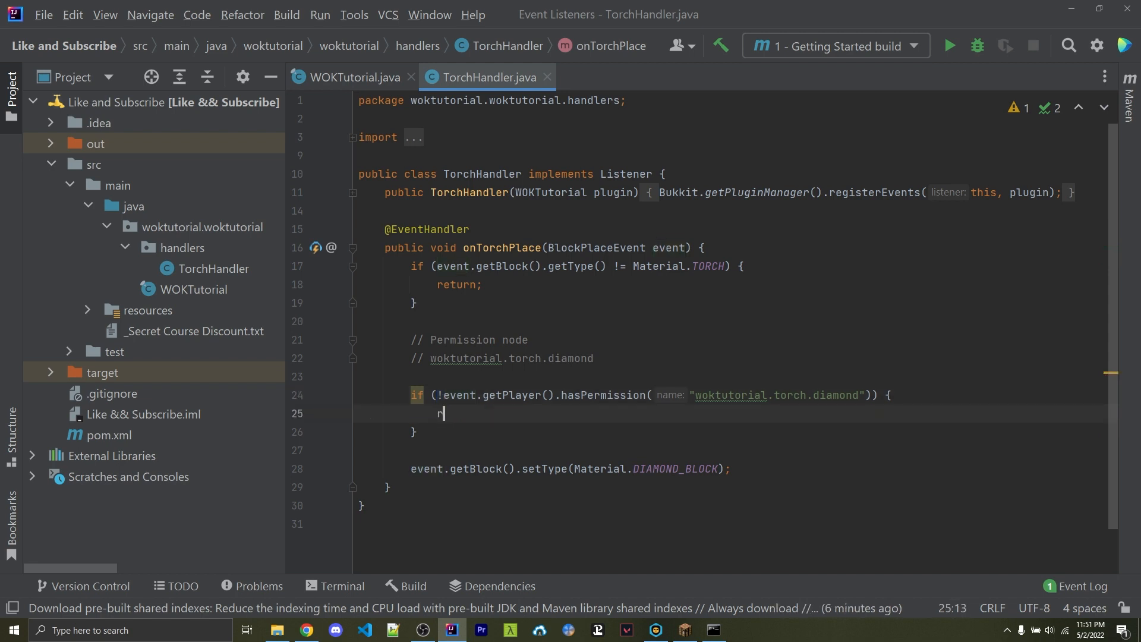
text(return;)
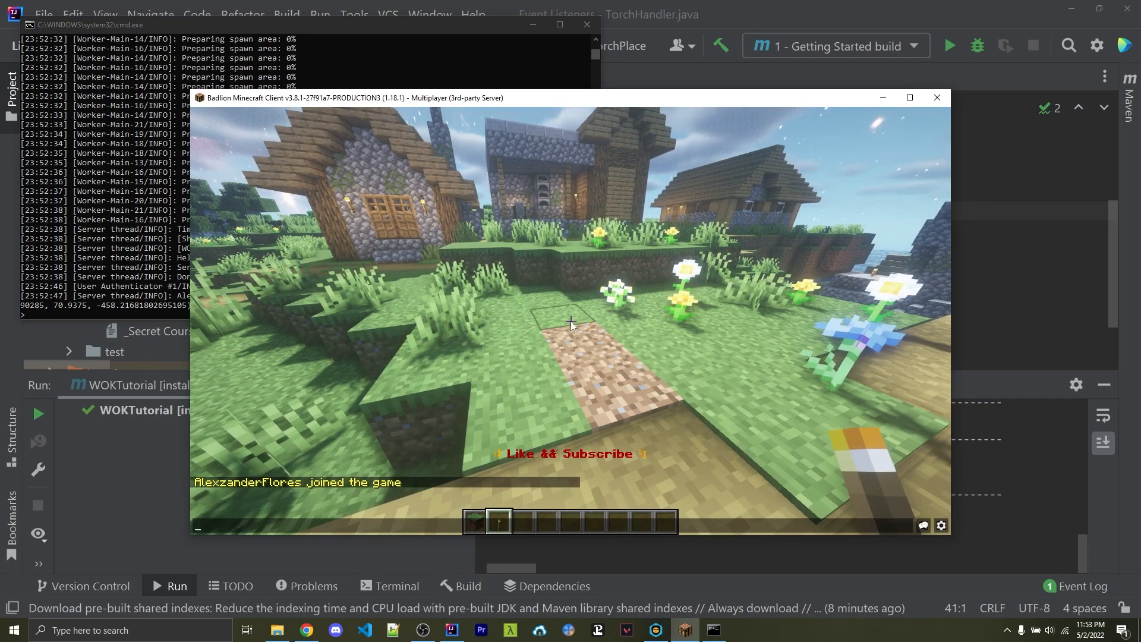
Step: Start a chat command with '/' so the server's command suggestions appear
text(/)
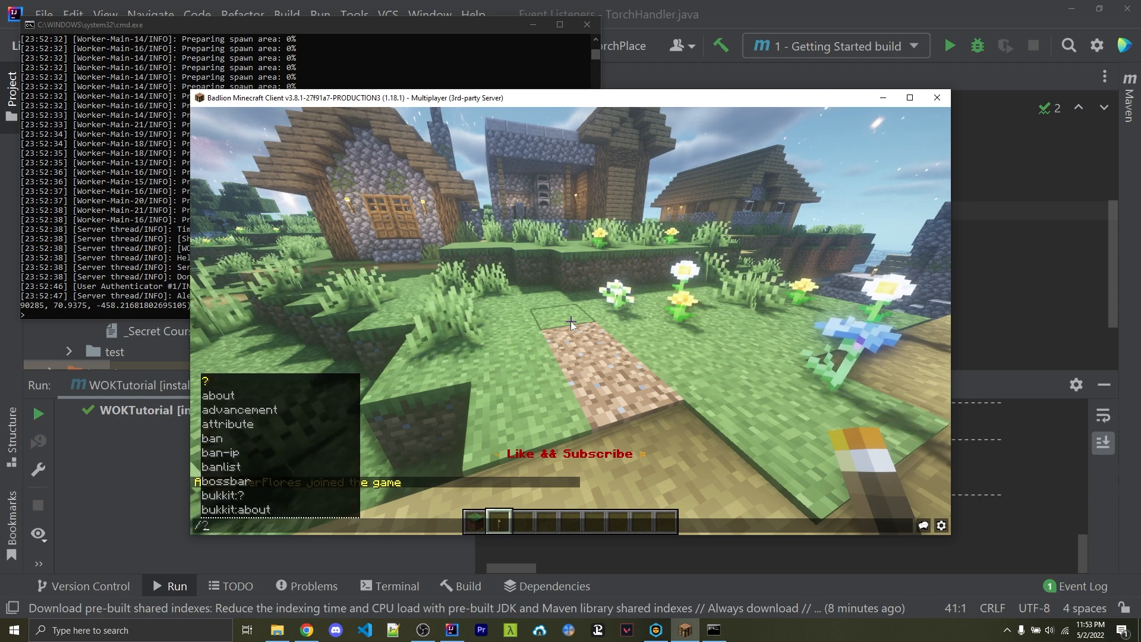